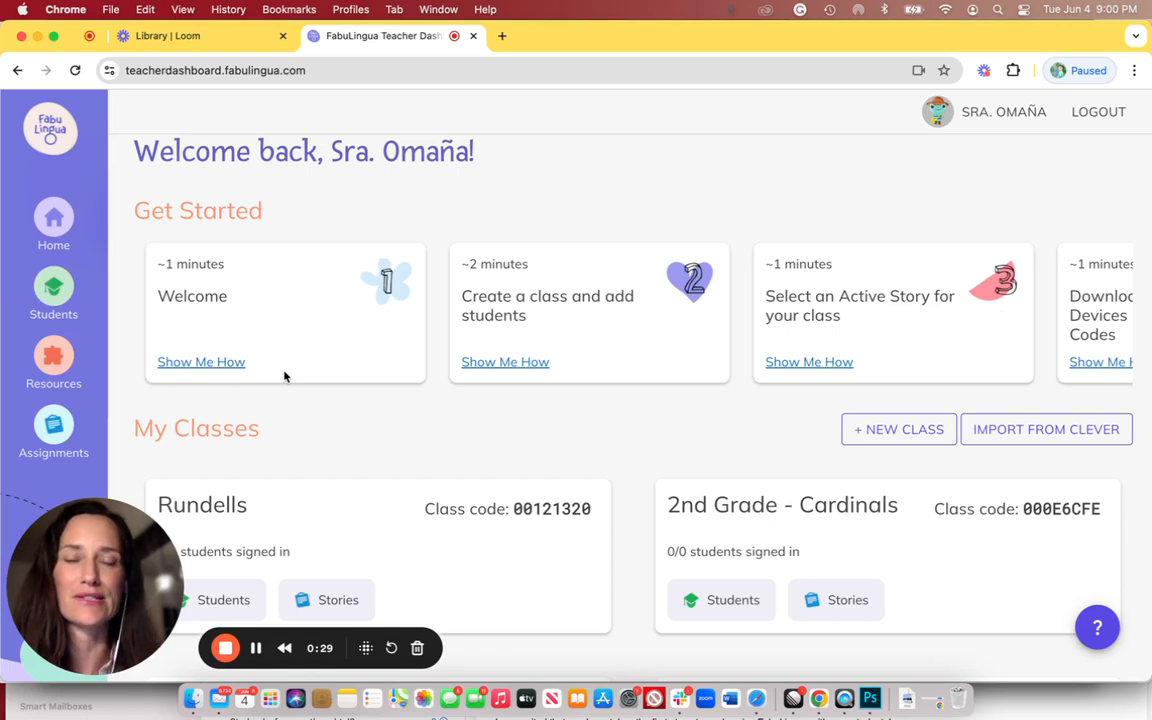
pyautogui.moveTo(446, 450)
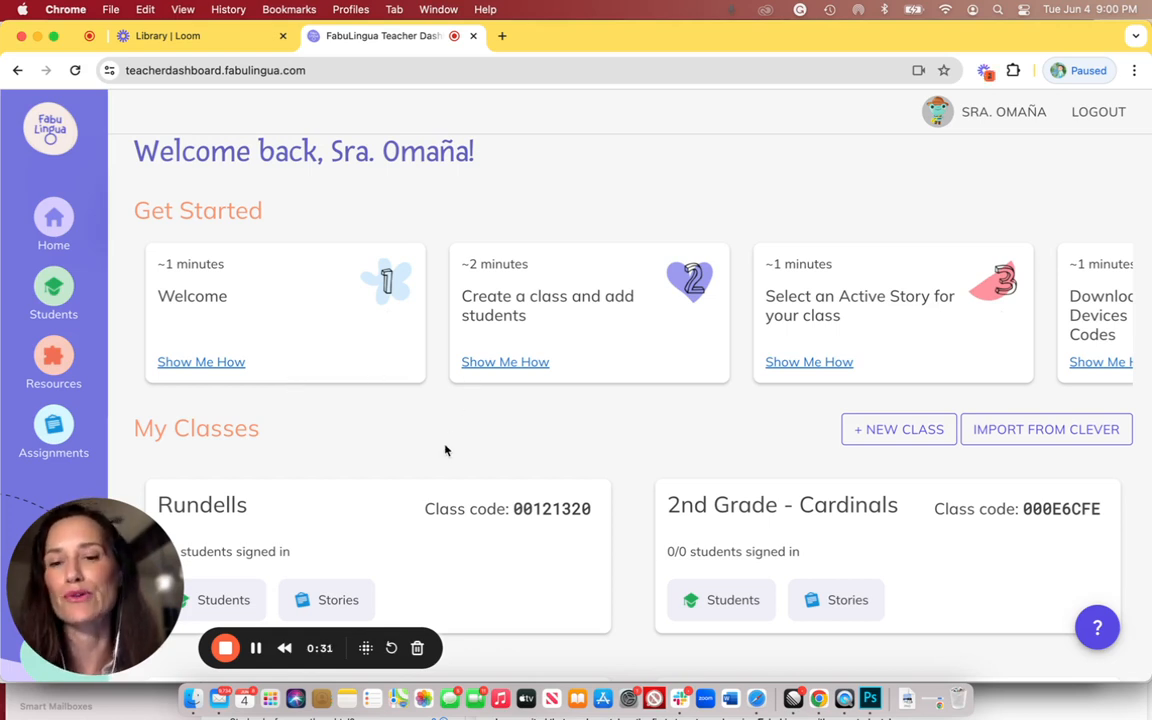
# Scroll down to the class cards showing Wizards (code 000E5FDA), Senators and Hoyas
pyautogui.scroll(-3)
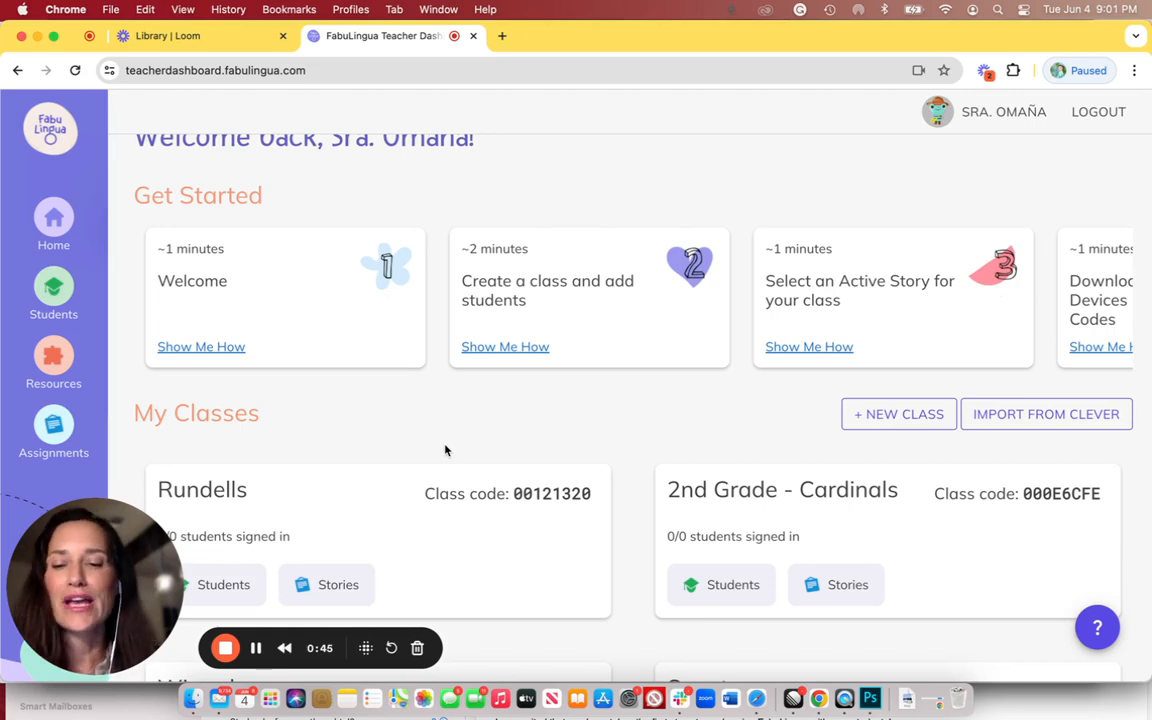
pyautogui.scroll(-3)
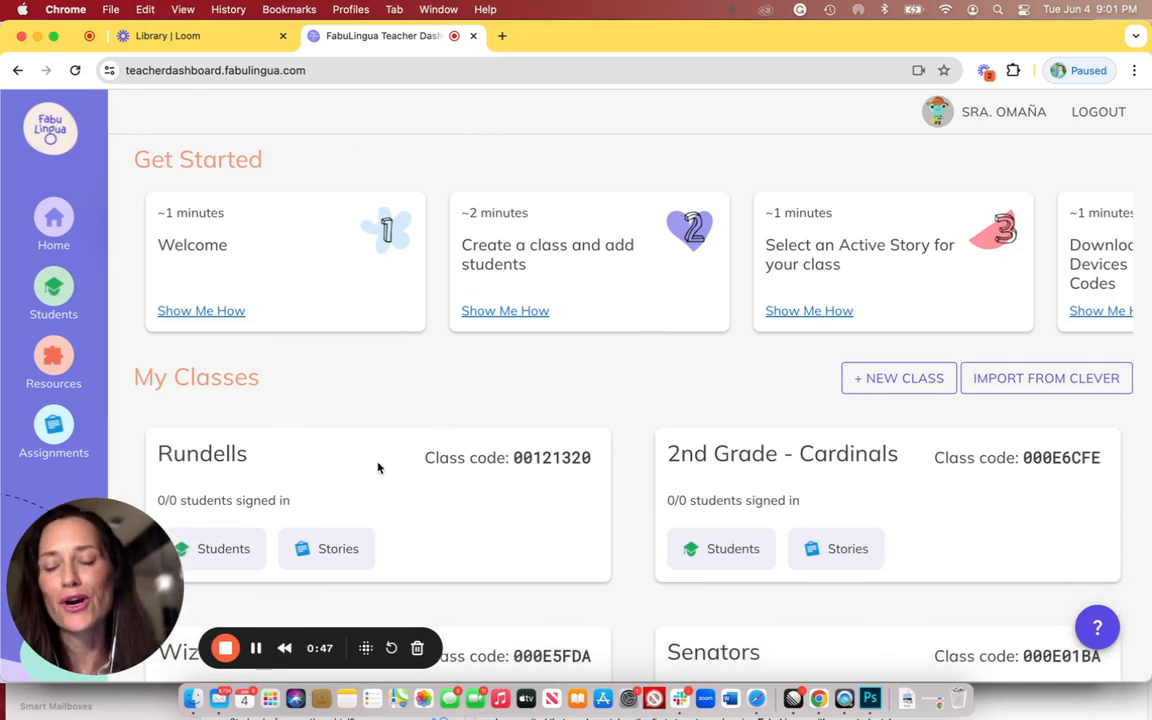
pyautogui.scroll(-3)
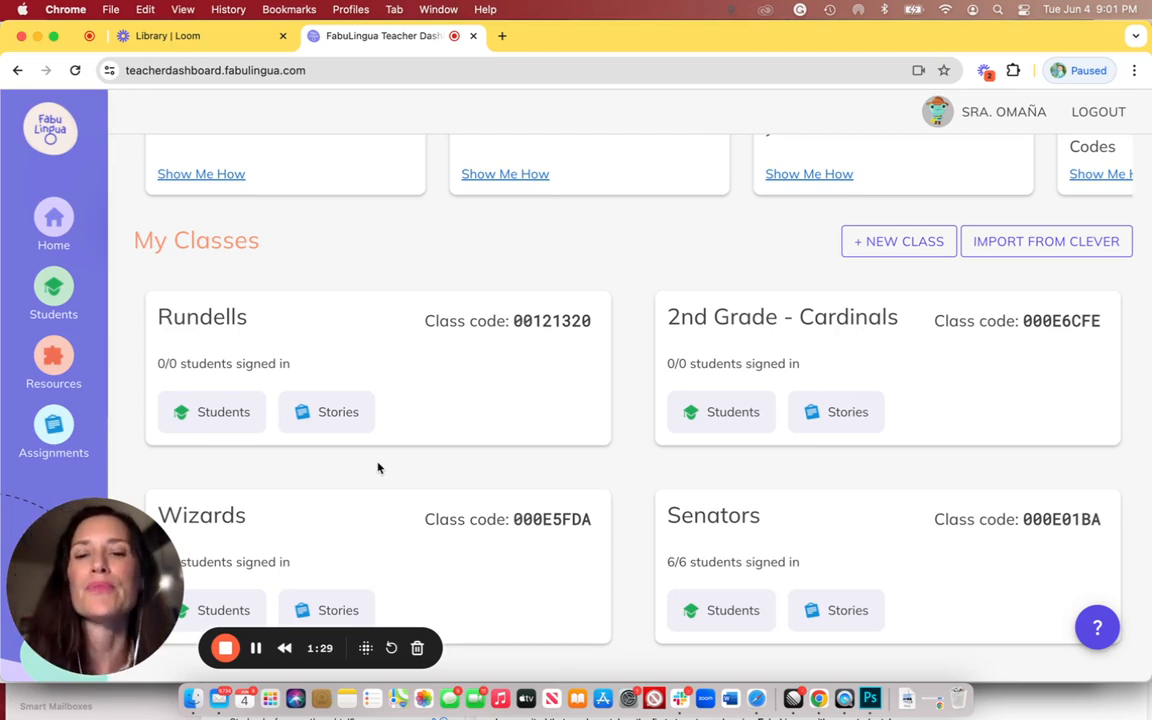
pyautogui.scroll(-3)
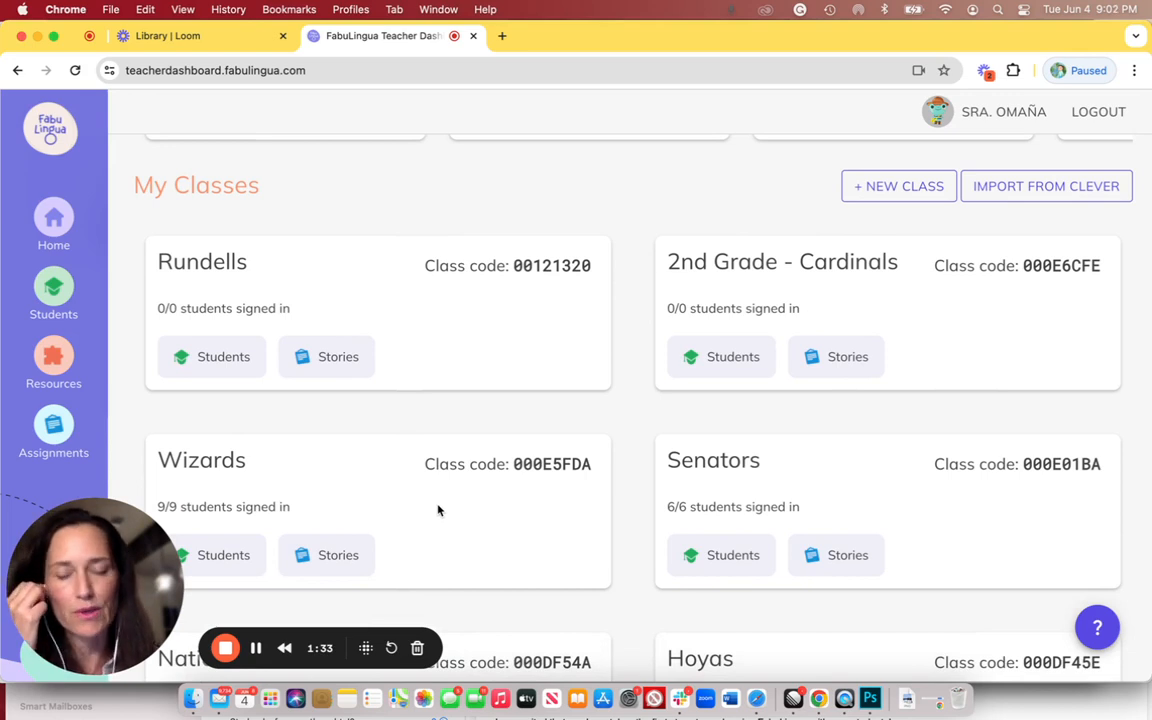
pyautogui.moveTo(358, 480)
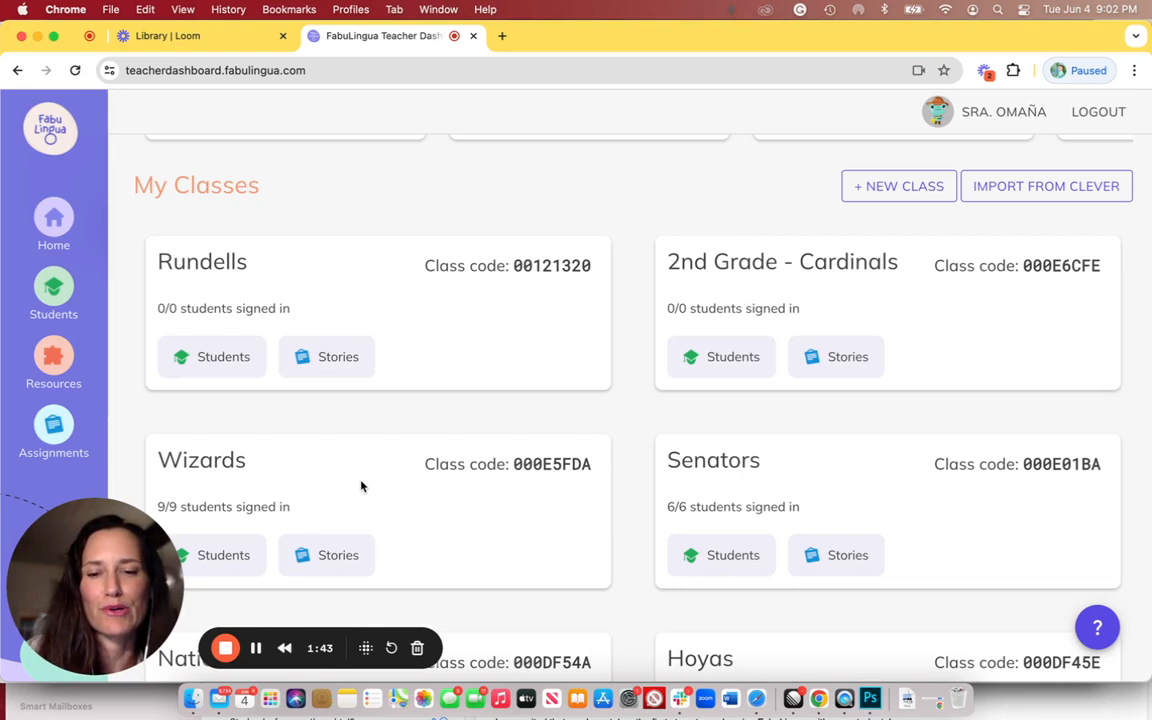
pyautogui.moveTo(432, 487)
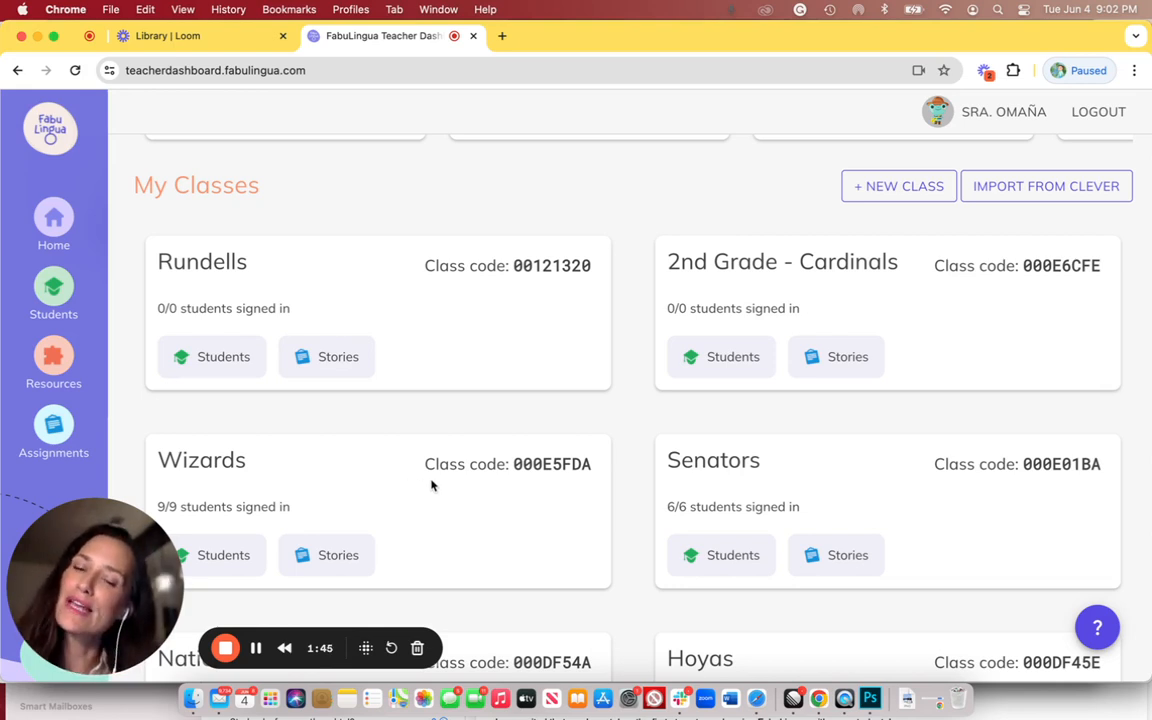
pyautogui.moveTo(613, 459)
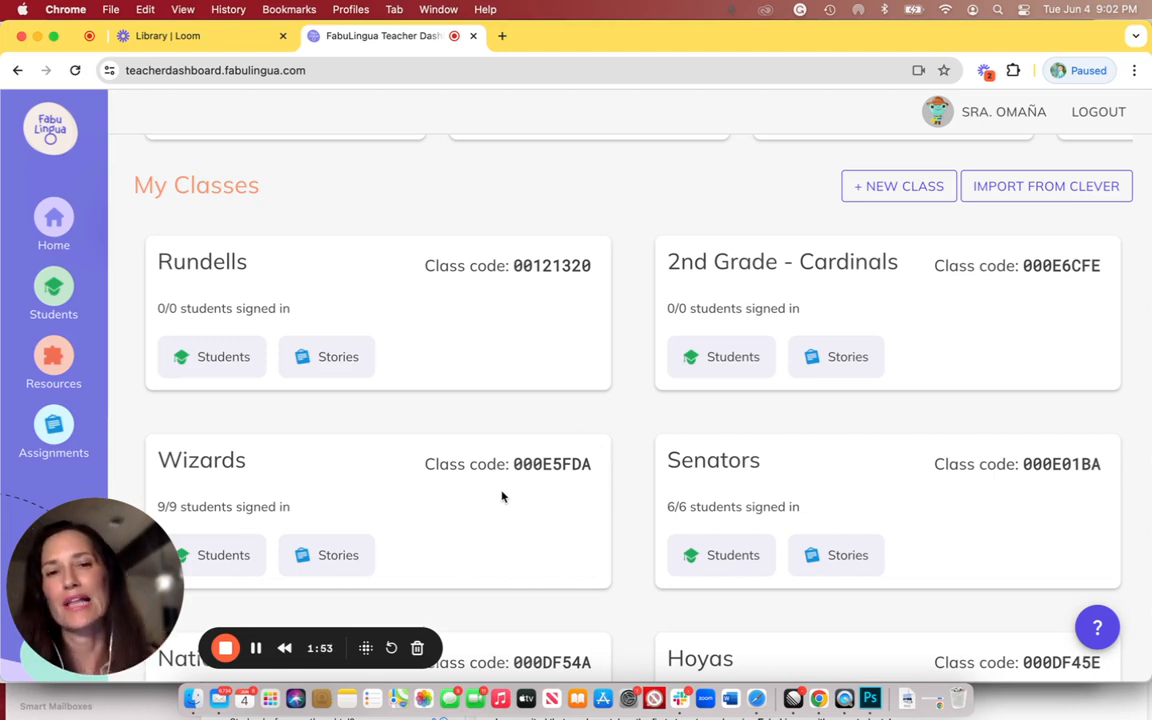
pyautogui.moveTo(495, 485)
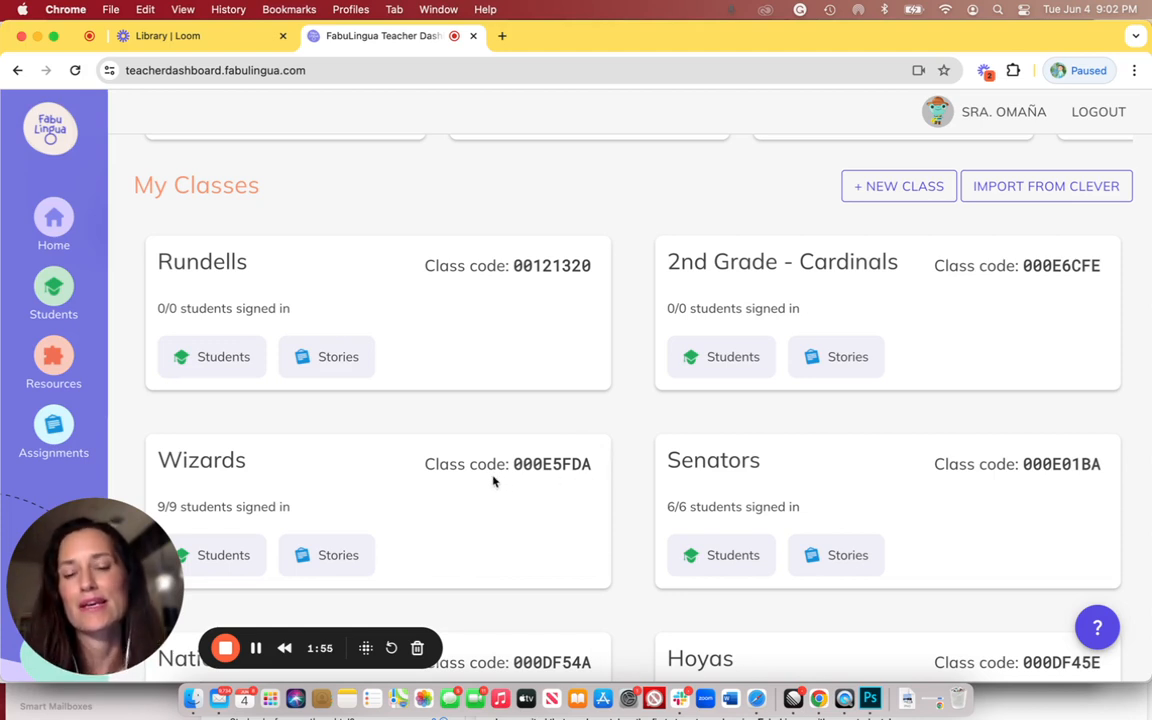
pyautogui.moveTo(590, 478)
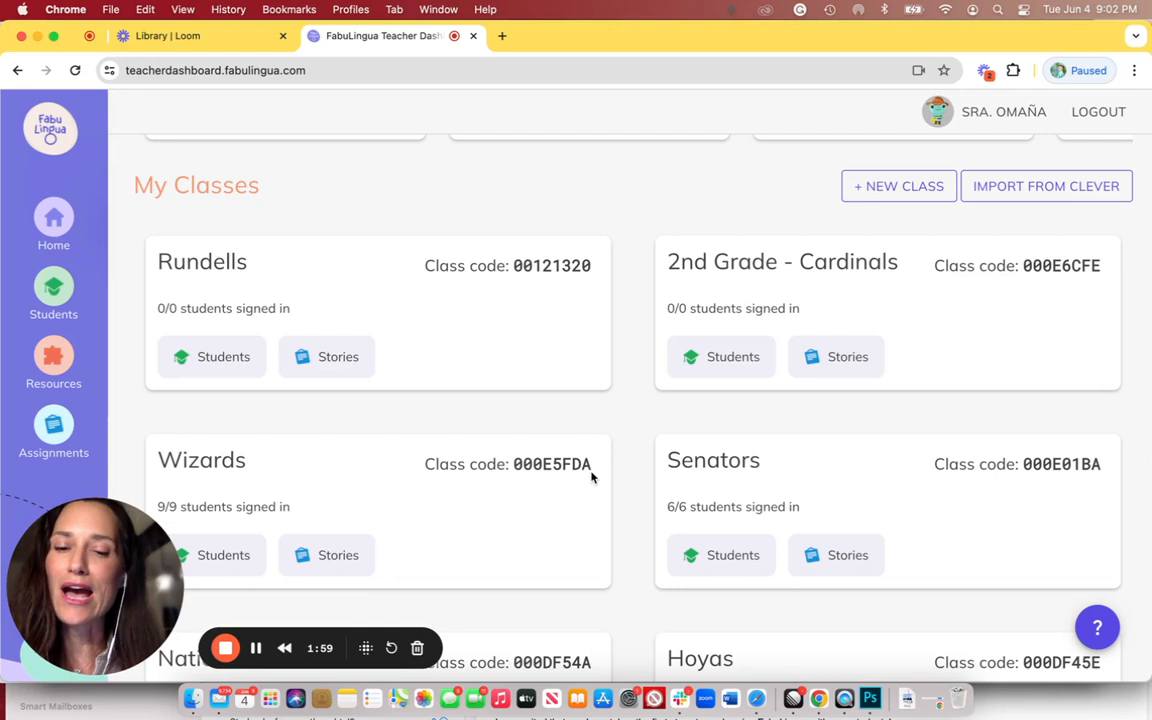
# Scroll the Wizards class page to its student list and bring up the Invite Parents form
pyautogui.scroll(3)
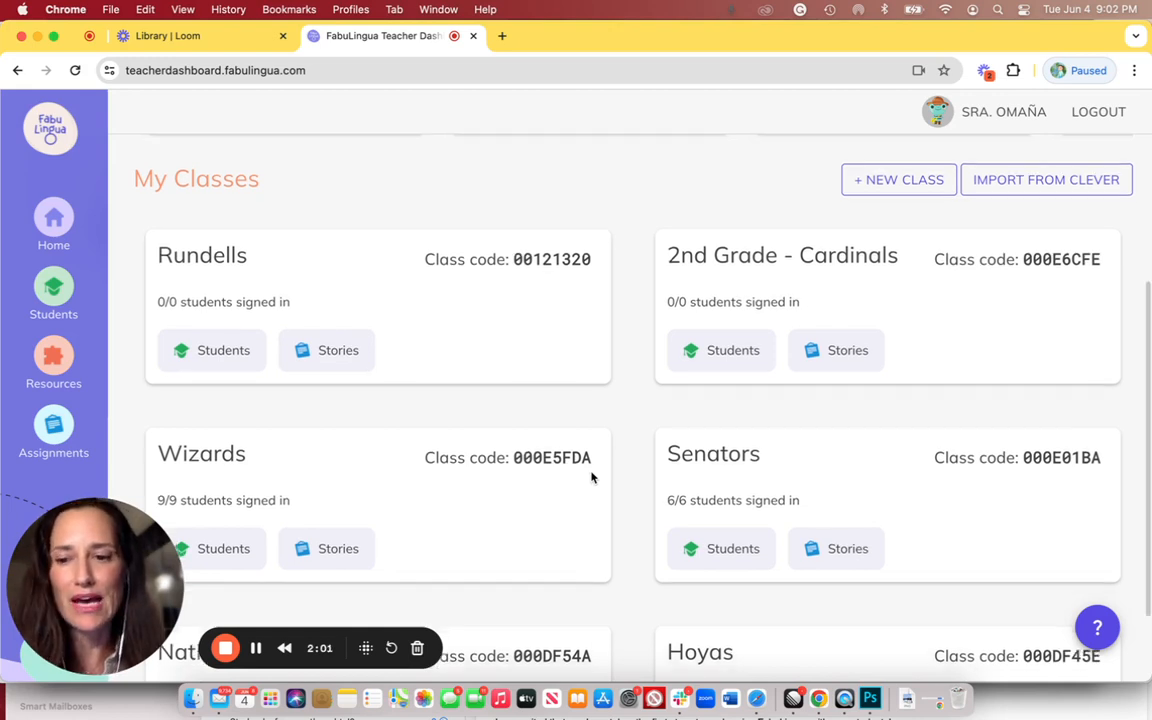
pyautogui.scroll(-3)
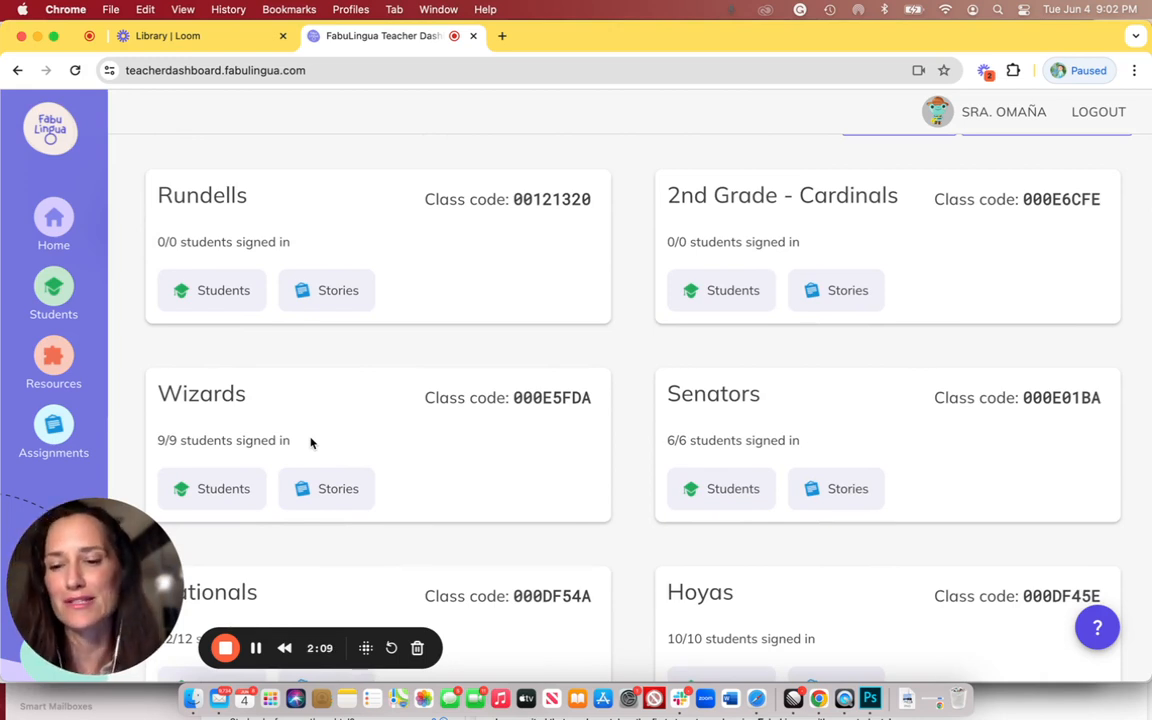
pyautogui.moveTo(320, 368)
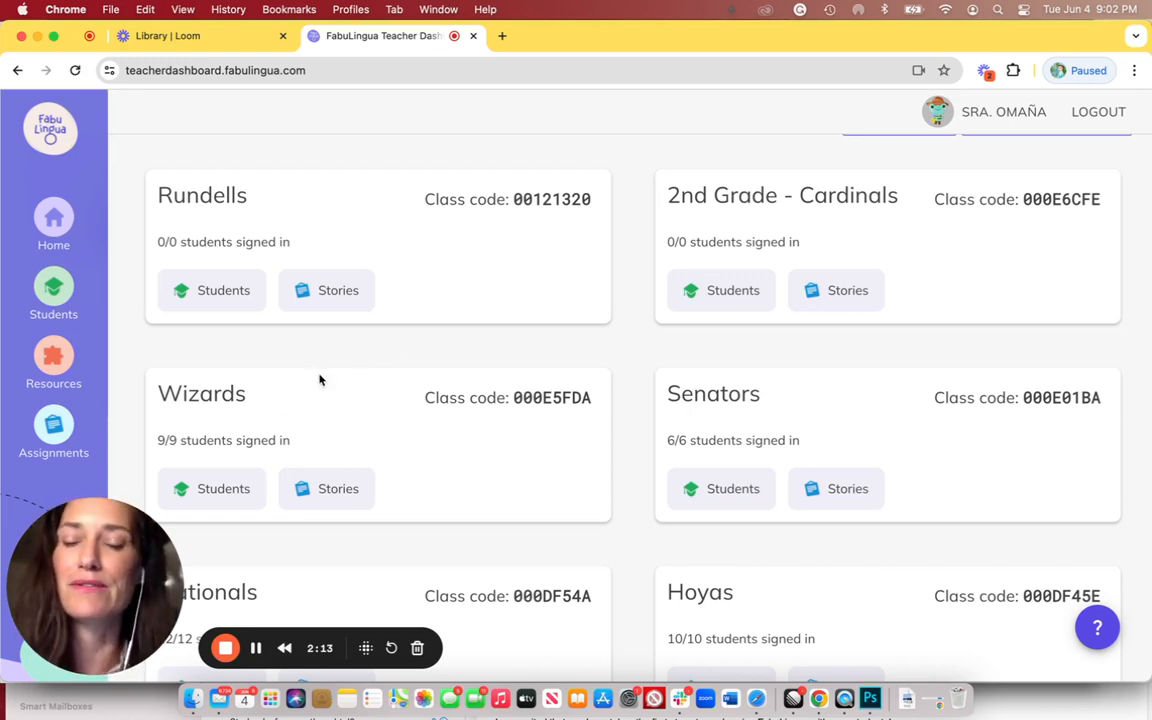
pyautogui.moveTo(230, 470)
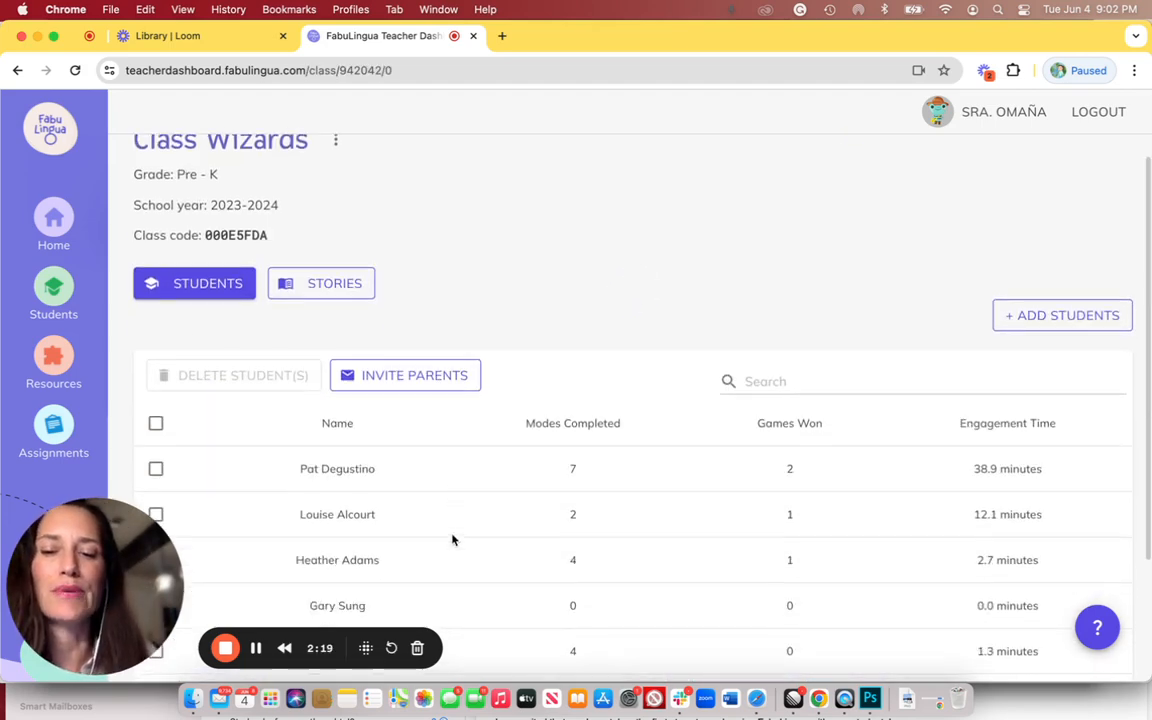
pyautogui.scroll(-3)
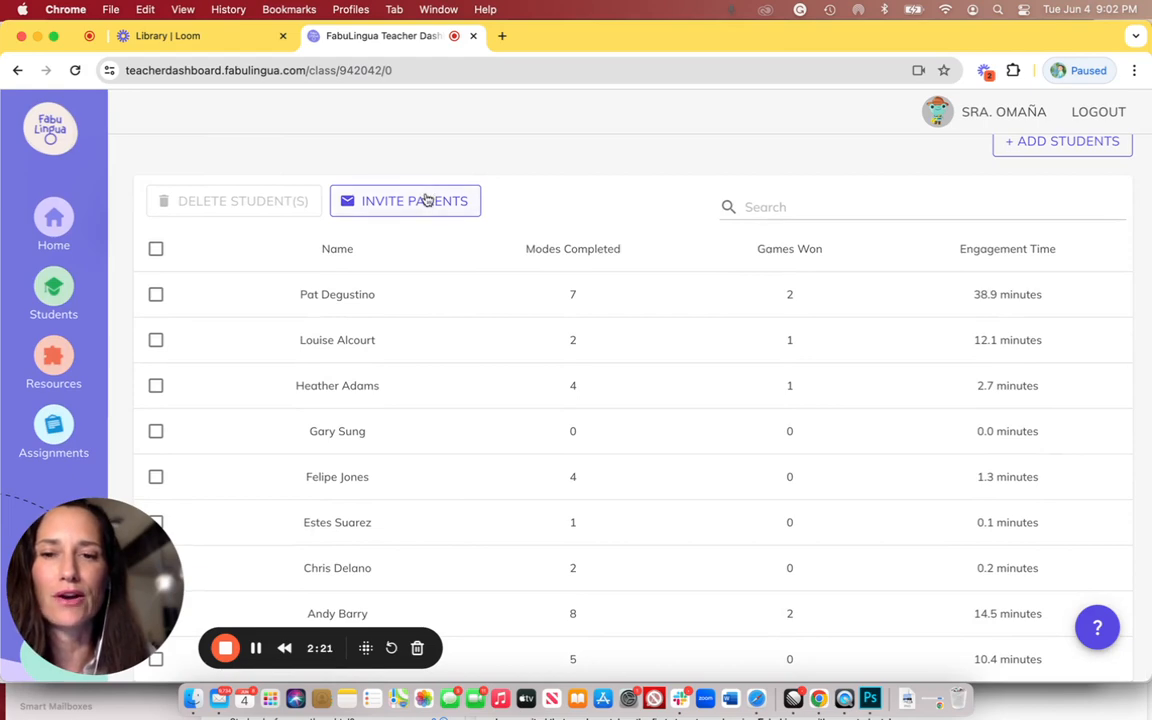
pyautogui.click(405, 200)
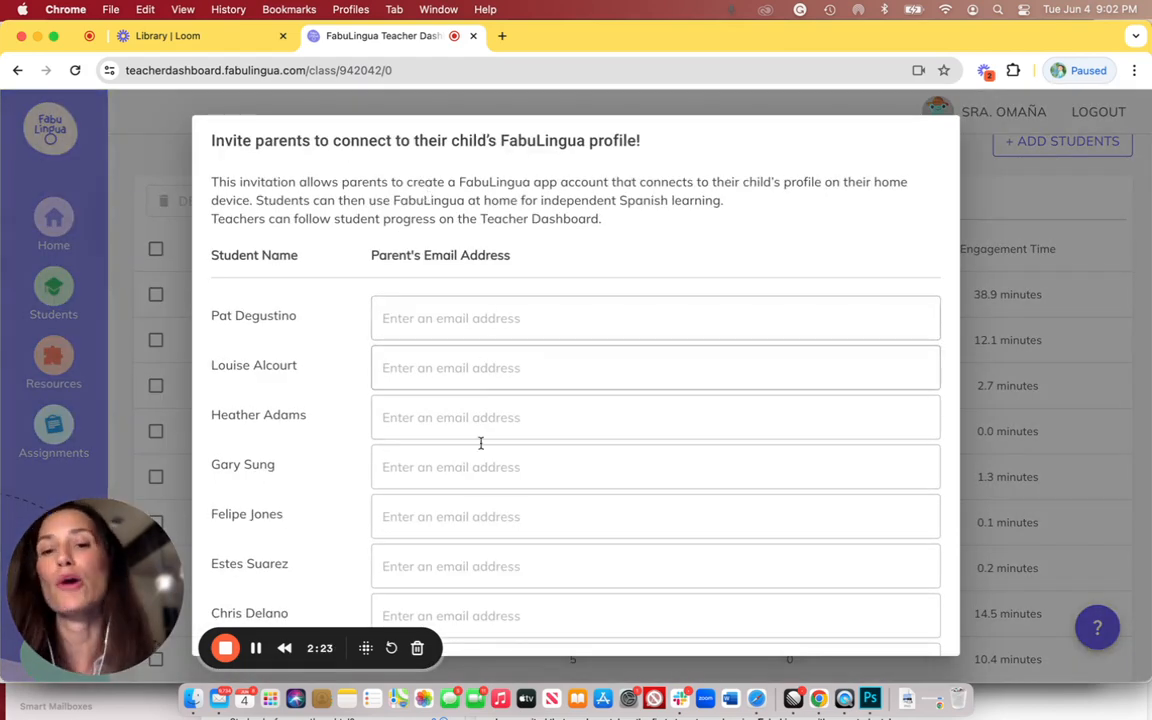
# Scroll through the Invite Parents form and cancel it without sending invites
pyautogui.scroll(-3)
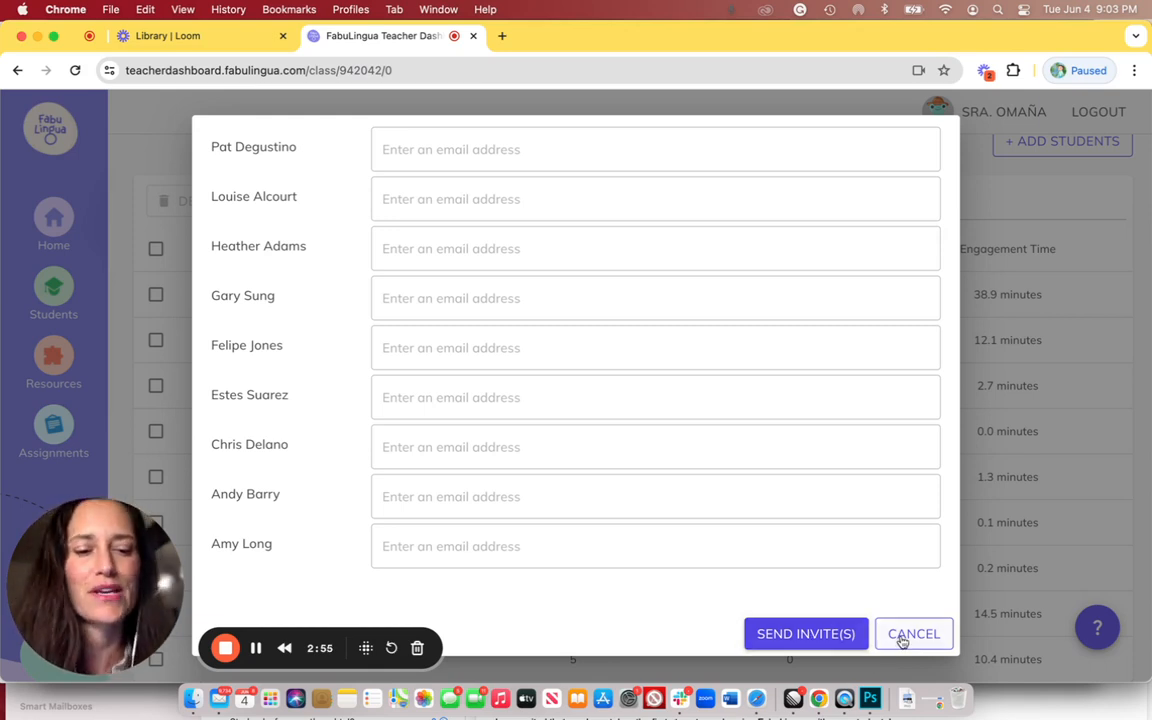
pyautogui.click(913, 633)
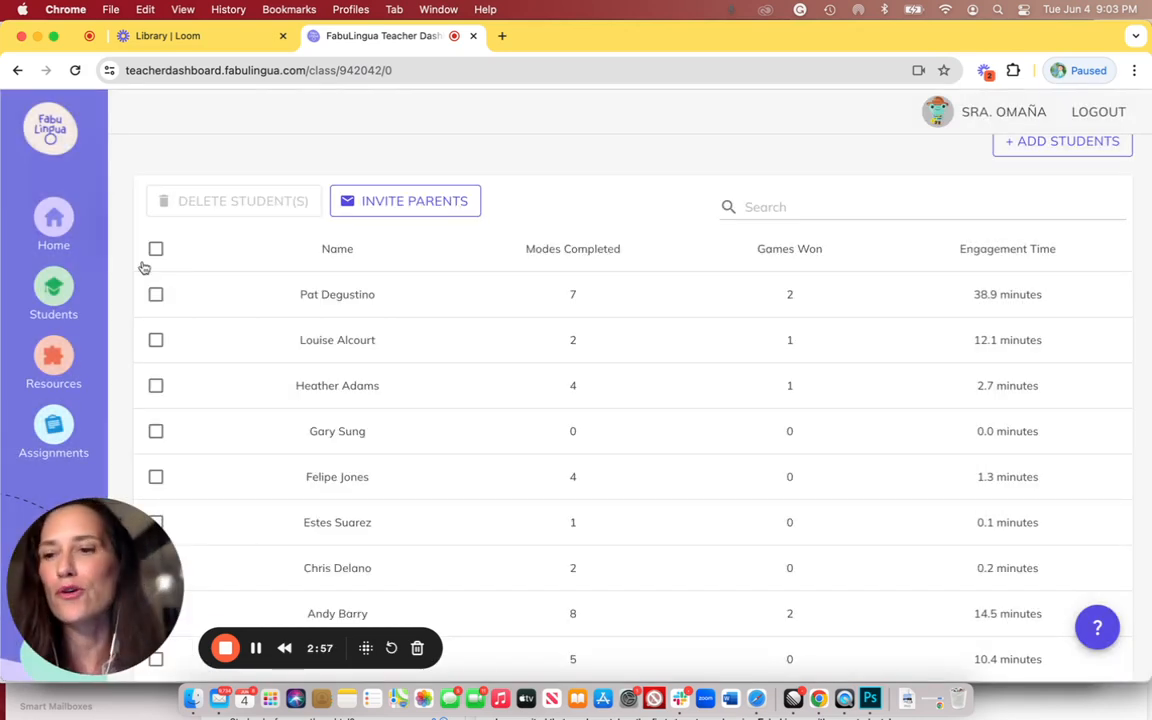
# Return to the dashboard Home page and scroll down its class list
pyautogui.click(53, 220)
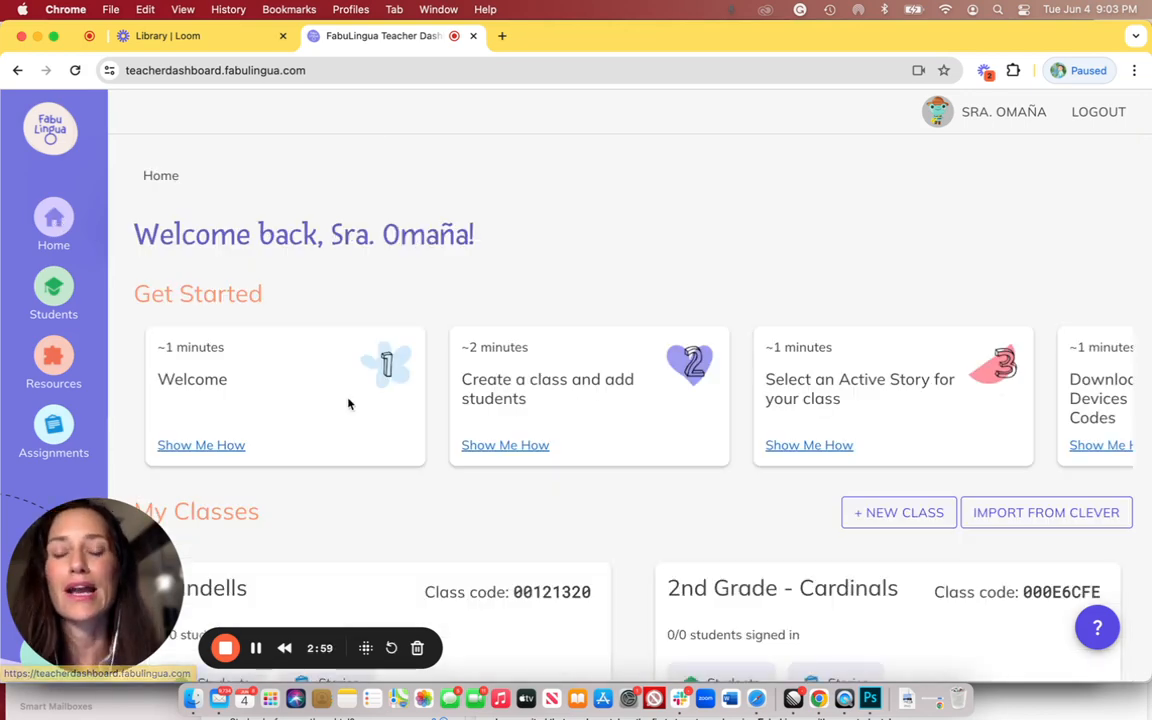
pyautogui.scroll(-3)
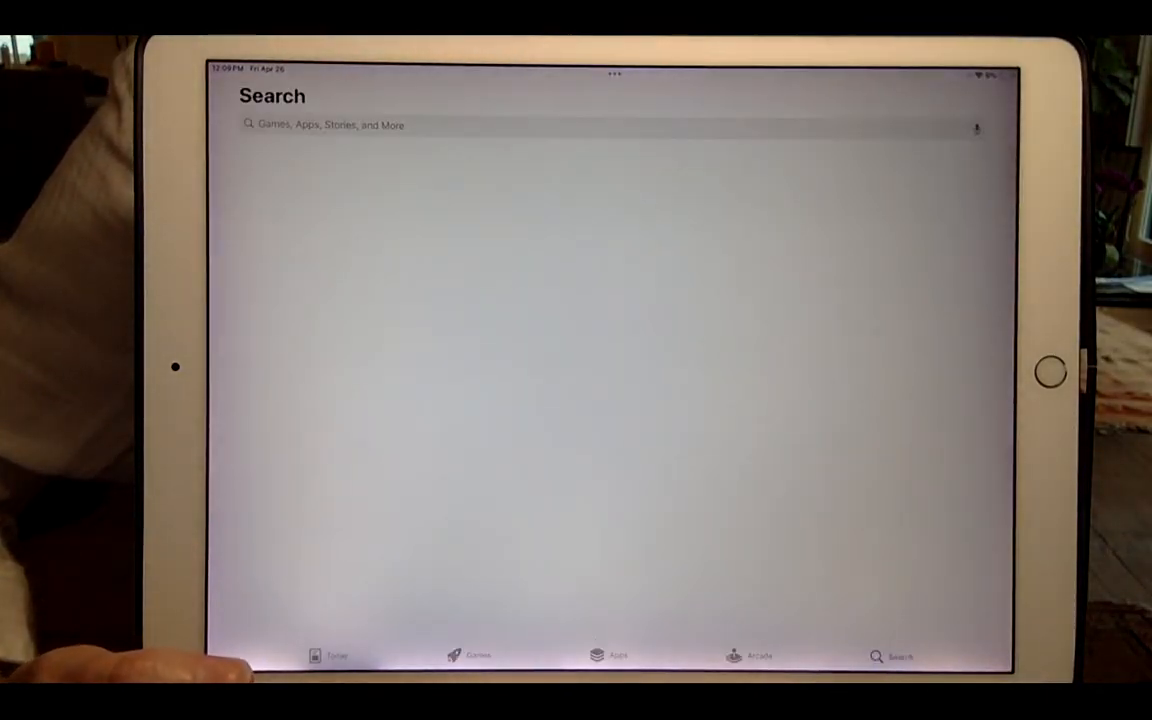
# Search the App Store for 'fabulingua' and pick the FabuLingua suggestion
pyautogui.click(610, 124)
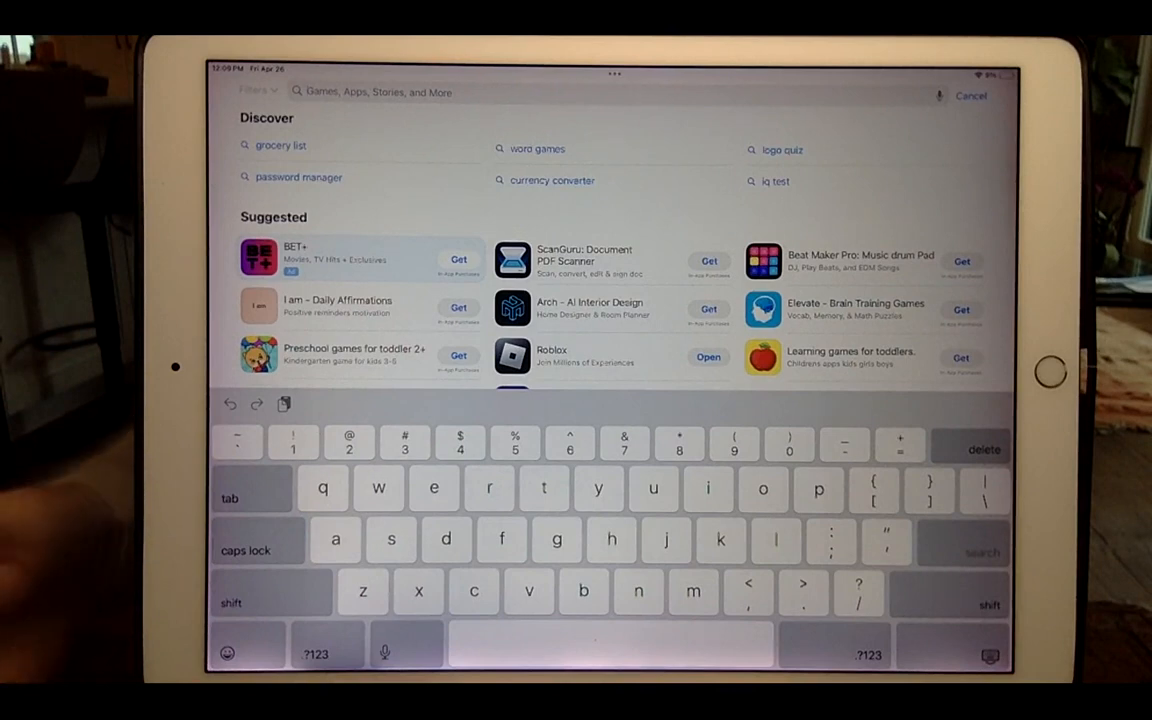
pyautogui.write('fabulingua')
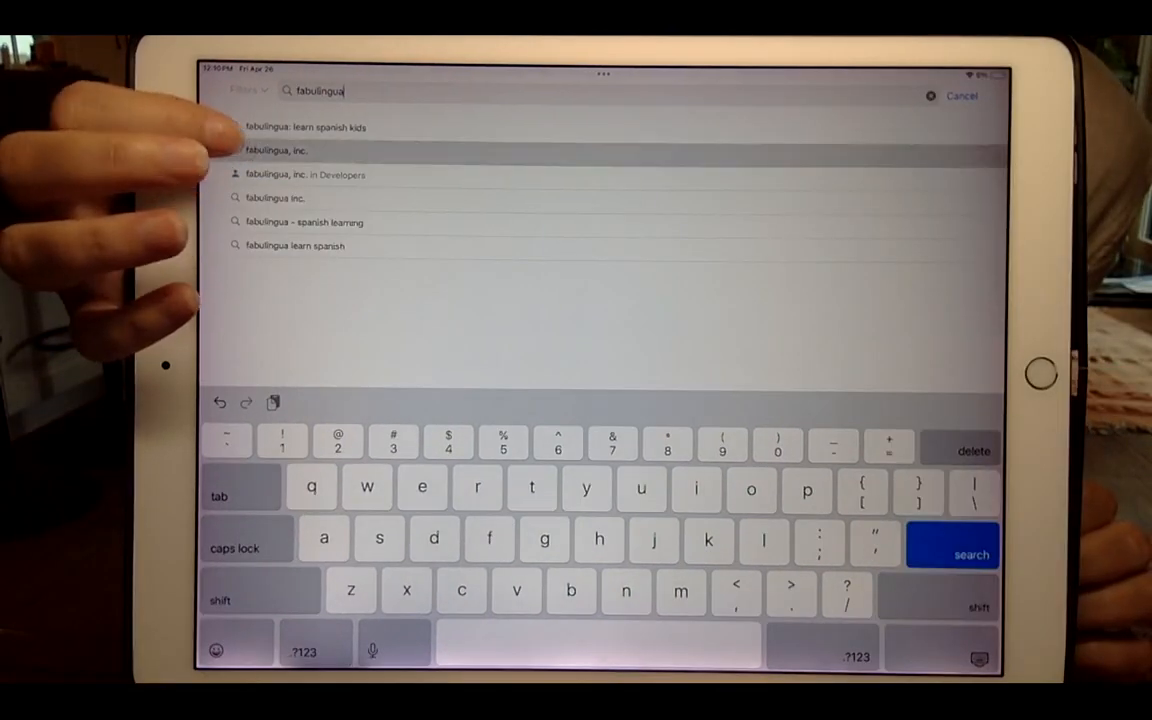
pyautogui.click(273, 150)
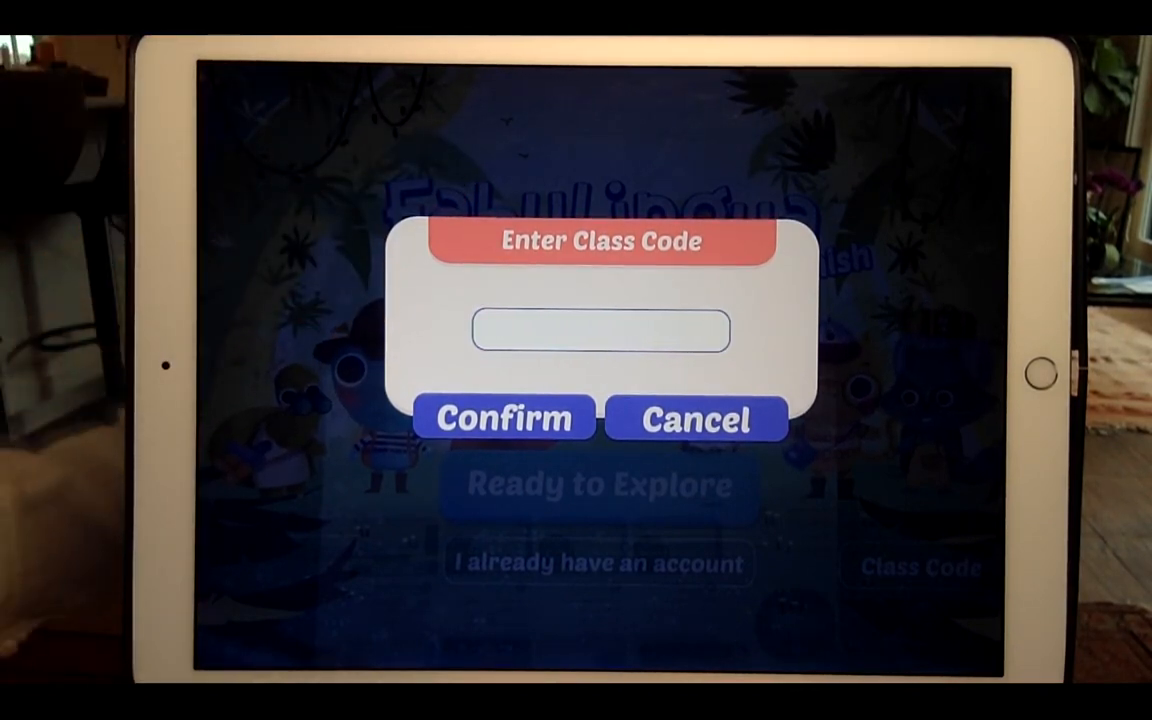
pyautogui.write('002b7390')
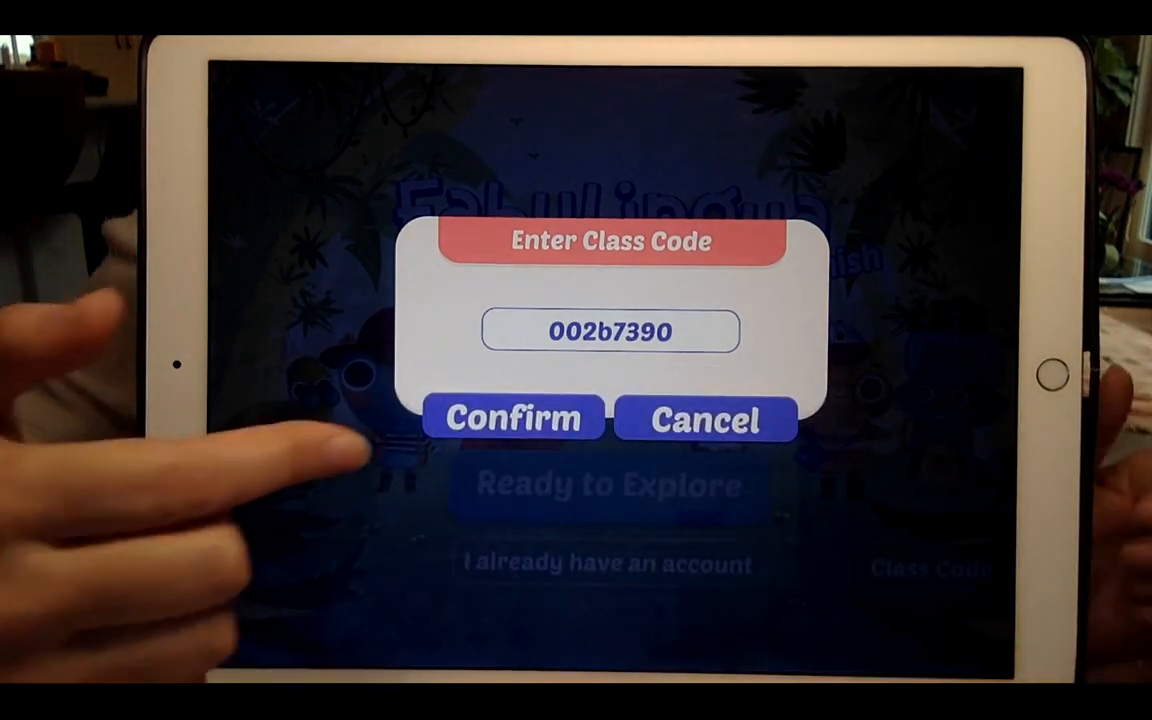
pyautogui.click(514, 417)
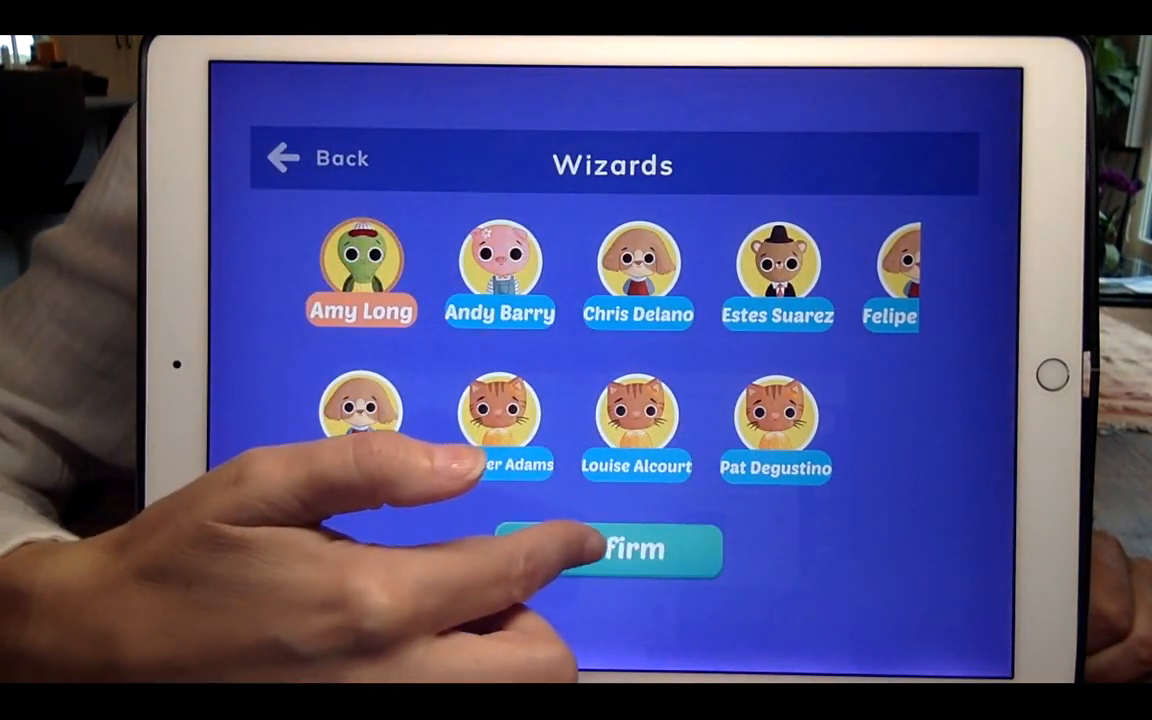
pyautogui.click(606, 550)
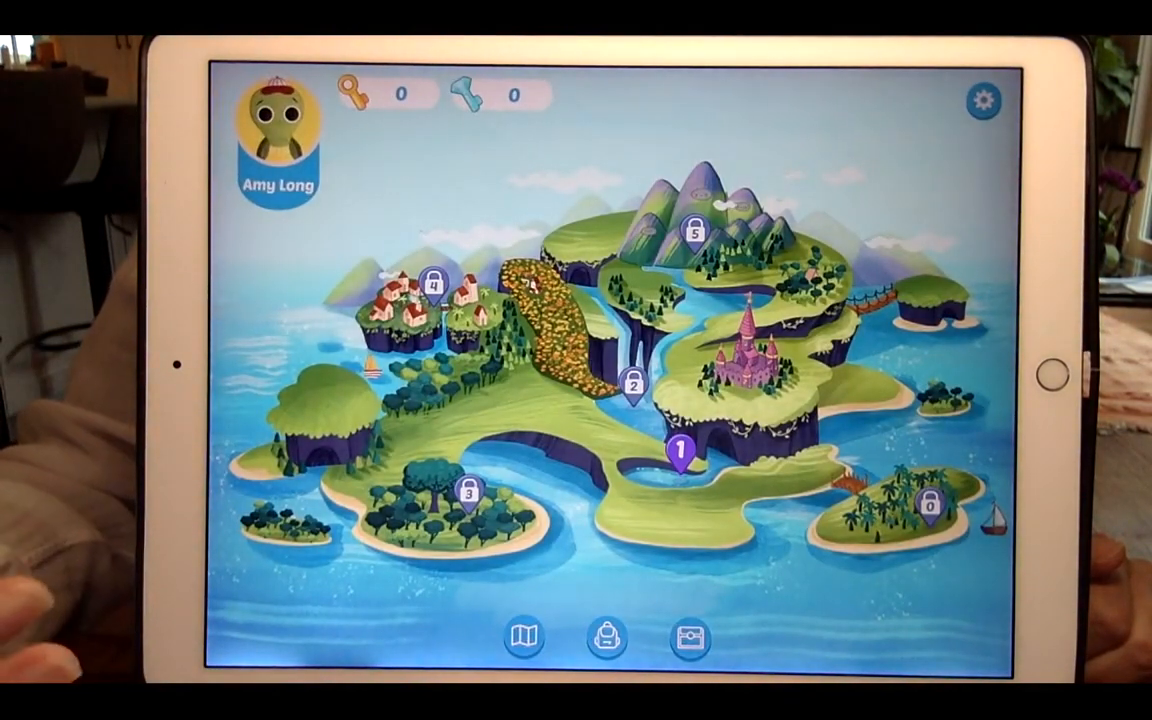